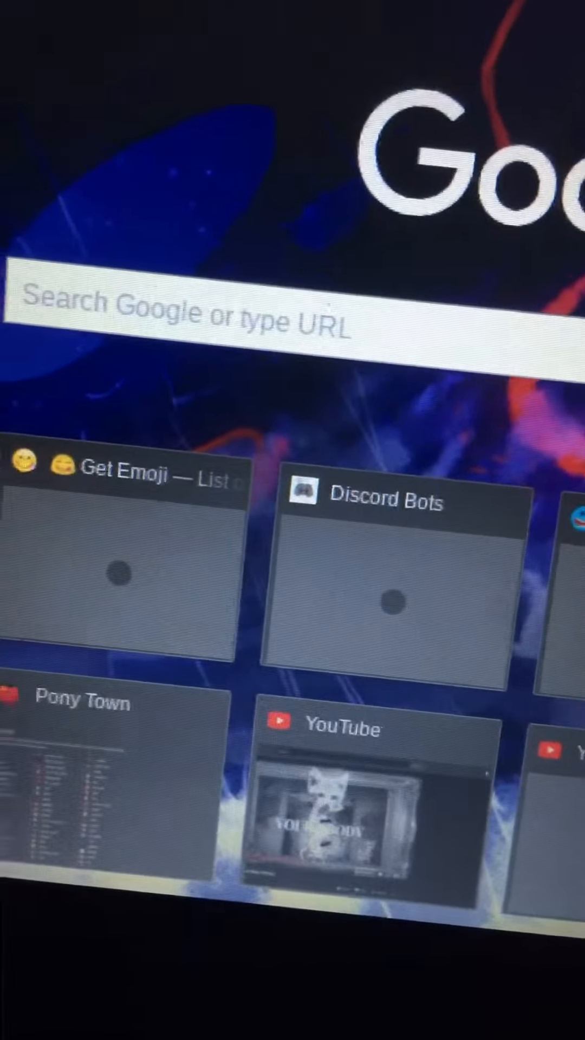
Step: Begin typing "clou" in the address bar to bring up CloudConvert suggestions
text(clou)
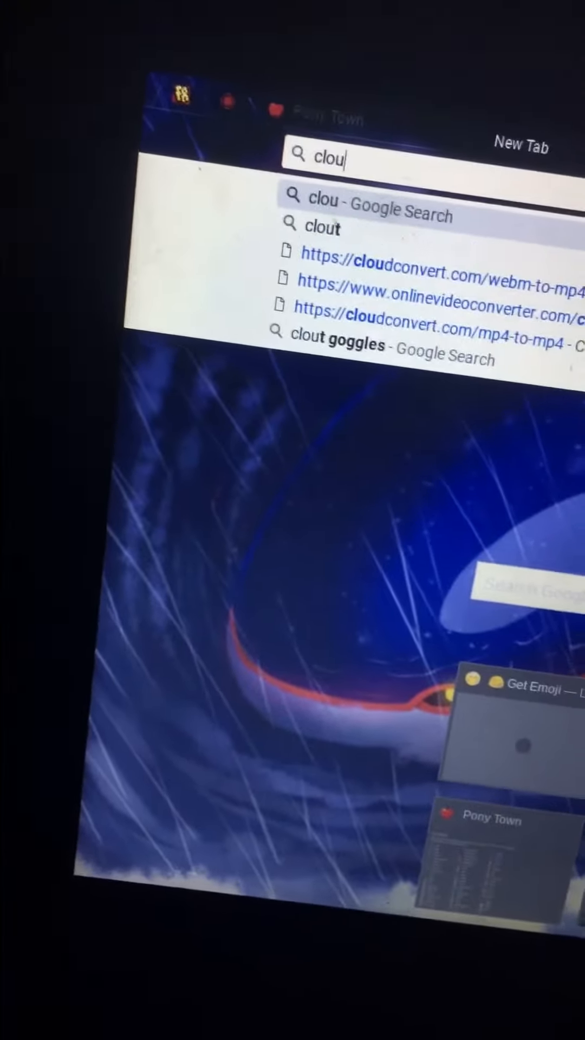
Step: Choose the suggested converter site and land on the video cropper's upload page
click(438, 271)
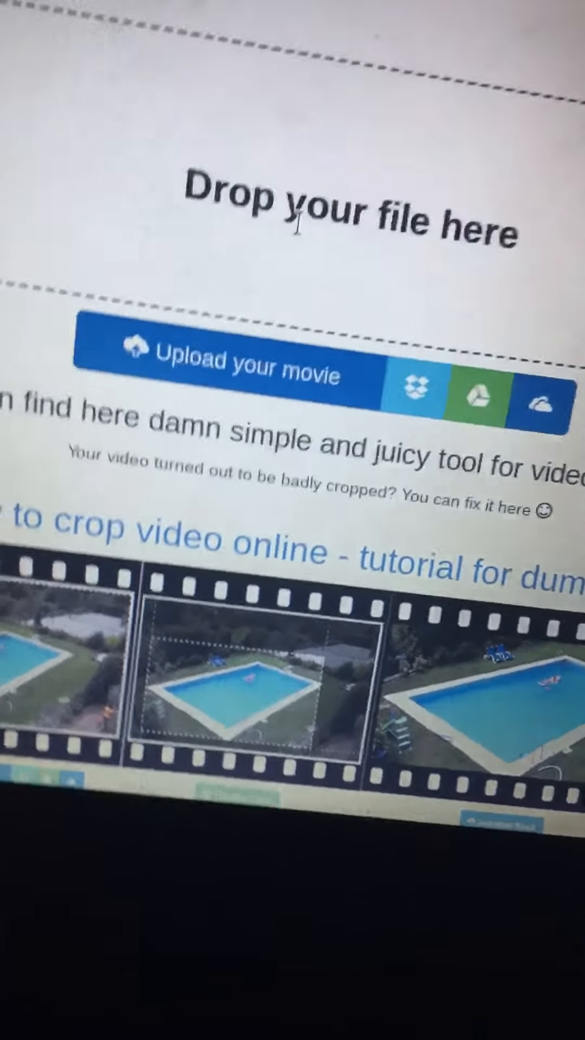
scroll(down, 3)
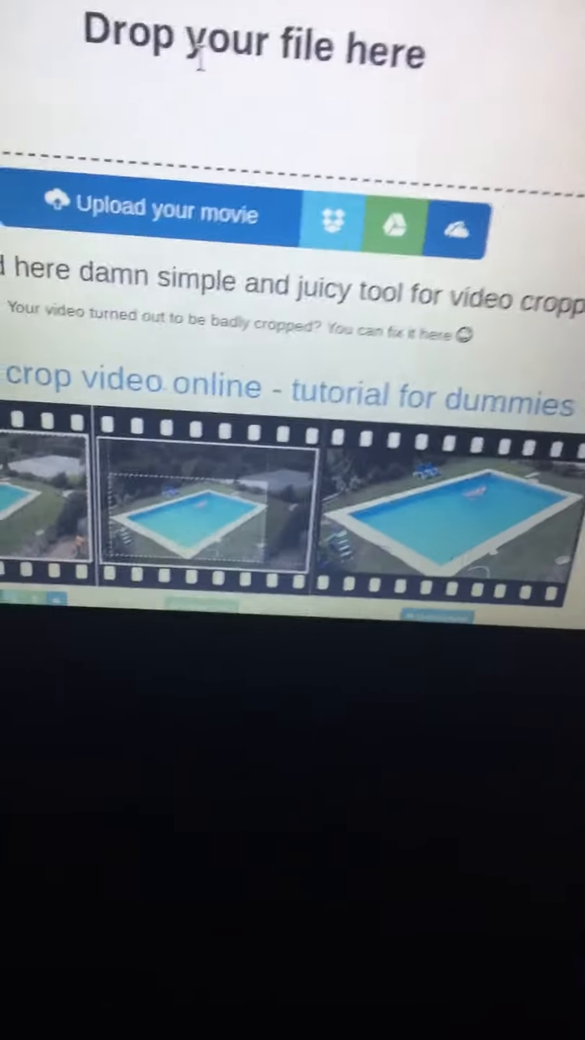
scroll(down, 3)
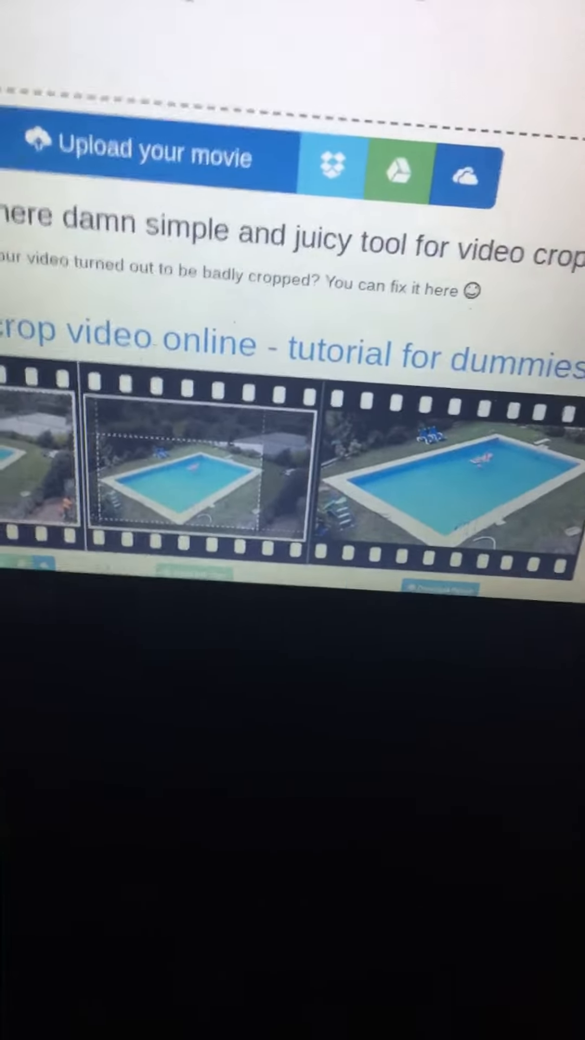